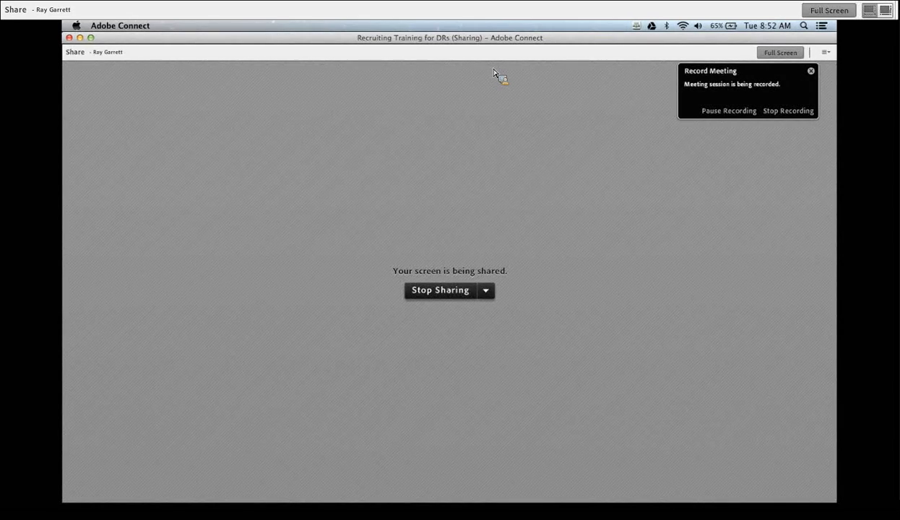
Switch from the Adobe Connect share window to the Chrome window with the studential article
{"action": "left_click", "coordinate": [811, 70]}
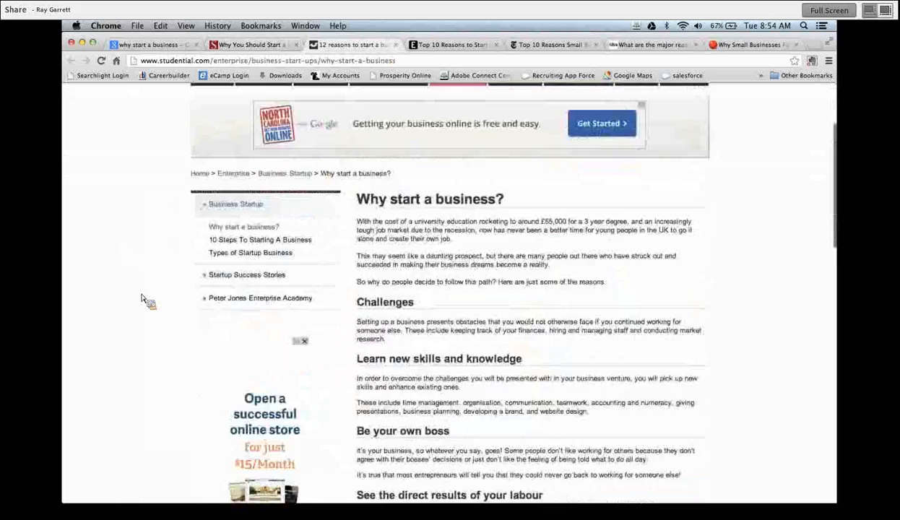
Skim the studential page, then show the Entrepreneur 'Top 10 Reasons to Start a Business in a Recession' article
{"action": "scroll", "scroll_direction": "down", "scroll_amount": 3}
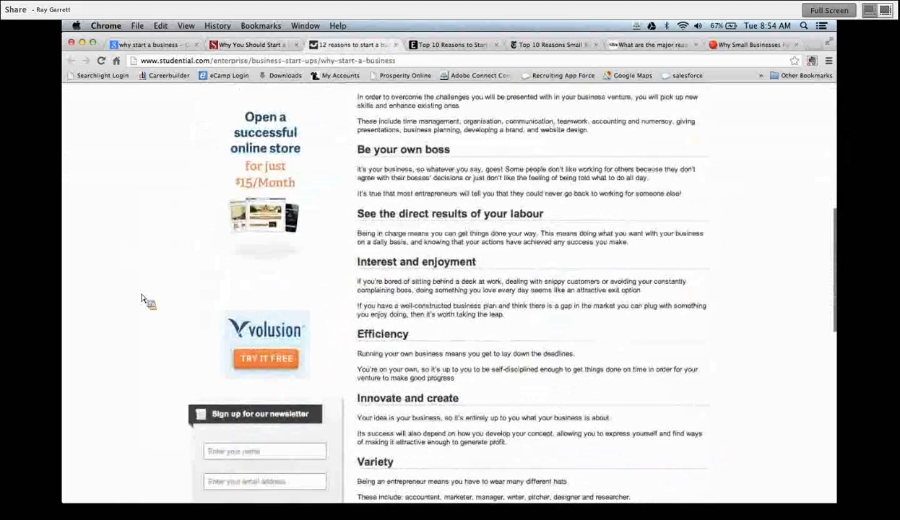
{"action": "left_click", "coordinate": [454, 44]}
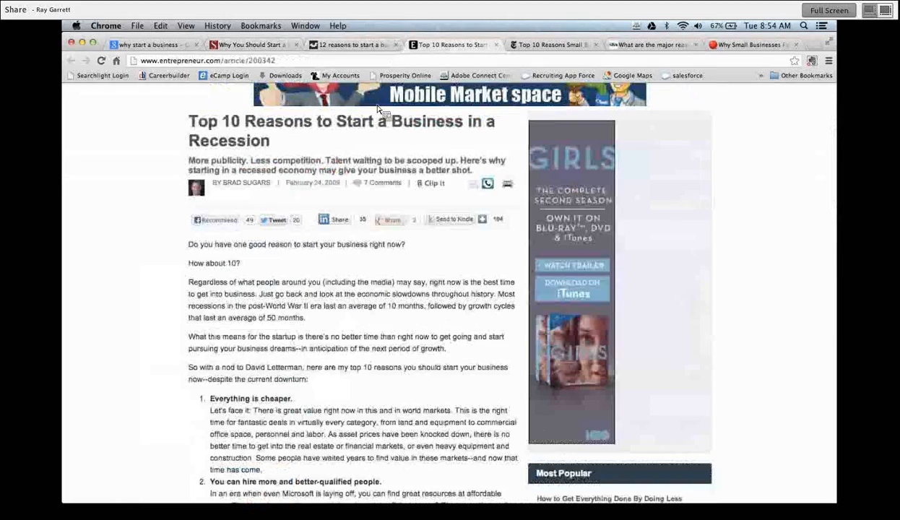
{"action": "scroll", "scroll_direction": "down", "scroll_amount": 3}
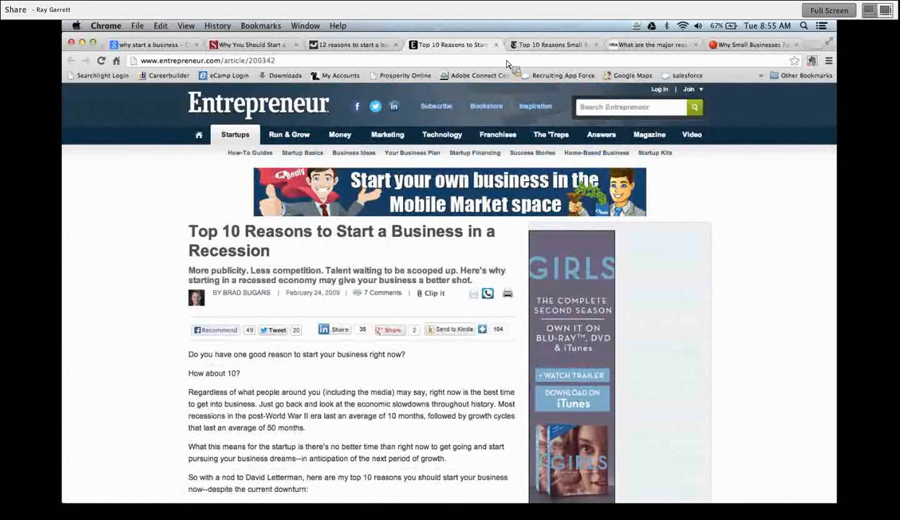
Show the nytimes.com 'Top 10 Reasons Small Businesses Fail' article
{"action": "left_click", "coordinate": [550, 43]}
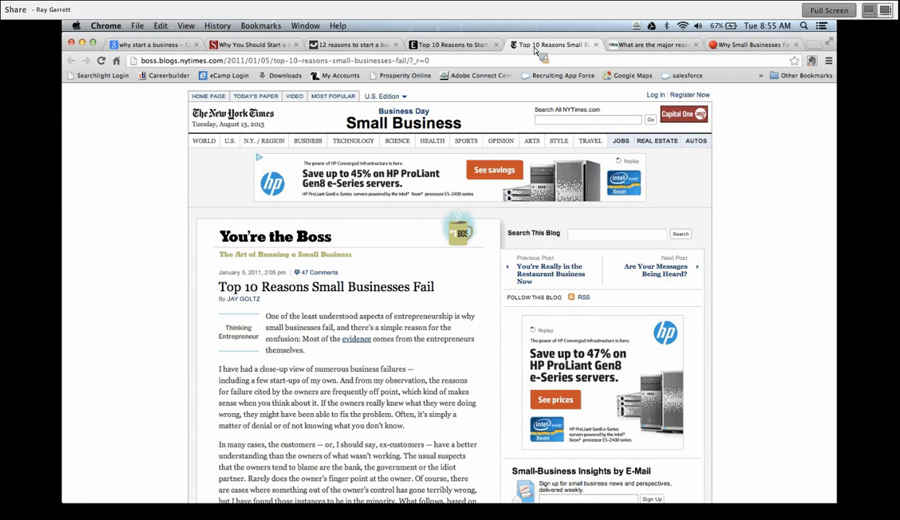
{"action": "mouse_move", "coordinate": [621, 61]}
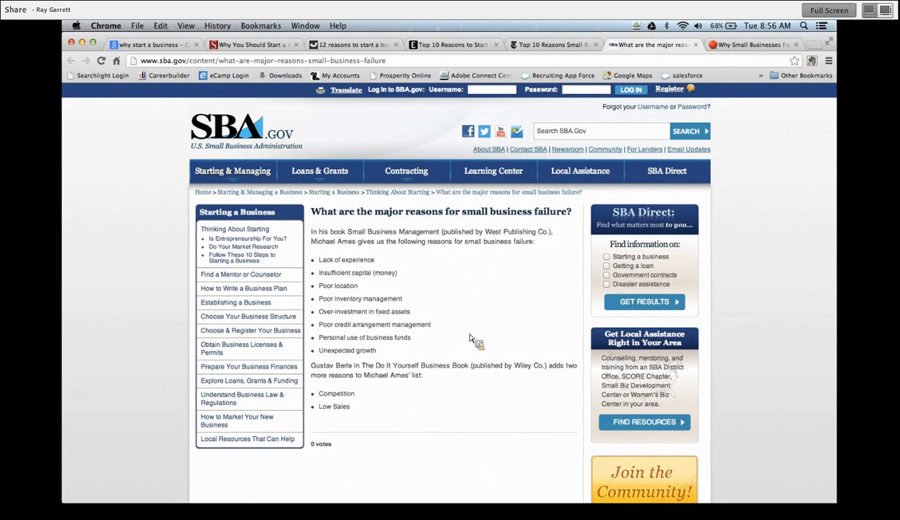
{"action": "mouse_move", "coordinate": [736, 75]}
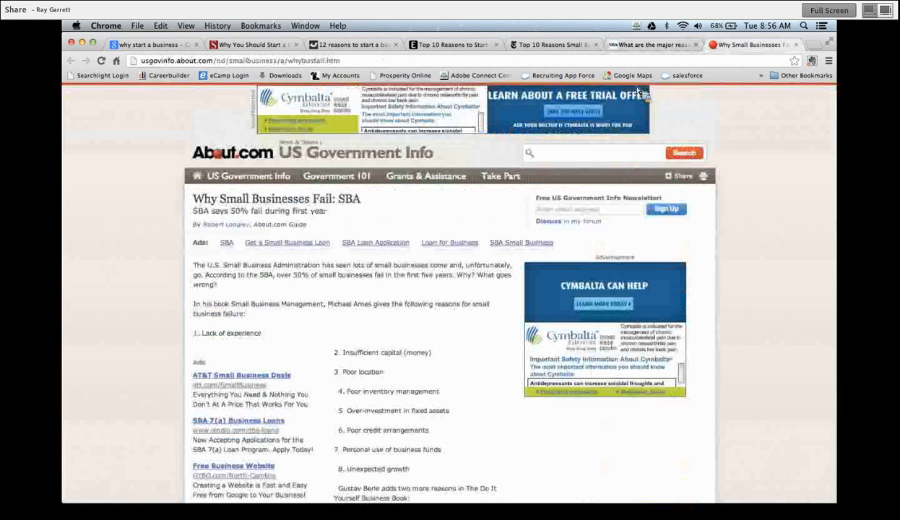
Return to the SBA.gov 'What are the major reasons for small business failure?' page
{"action": "left_click", "coordinate": [650, 45]}
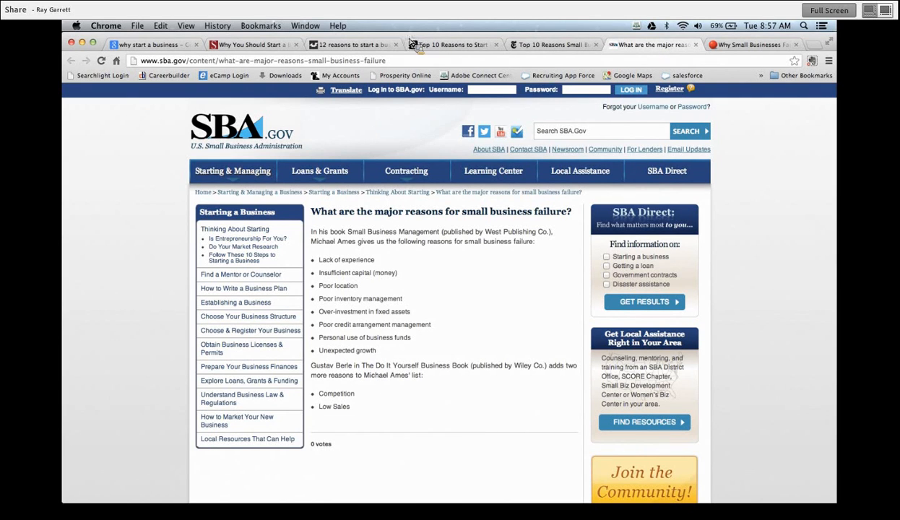
{"action": "left_click", "coordinate": [253, 44]}
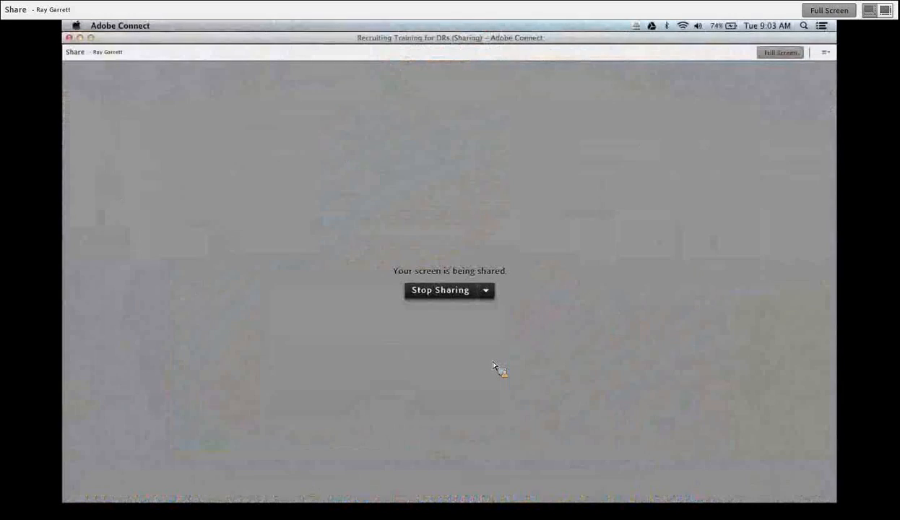
{"action": "mouse_move", "coordinate": [652, 162]}
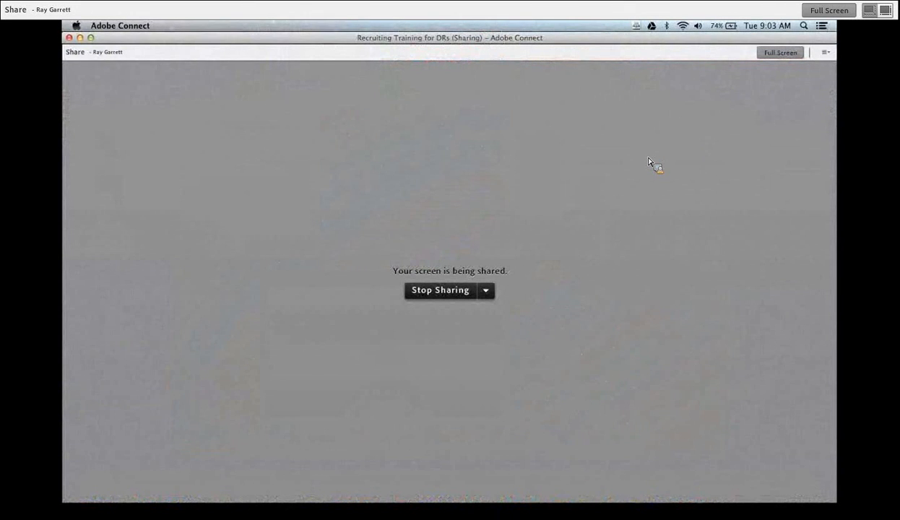